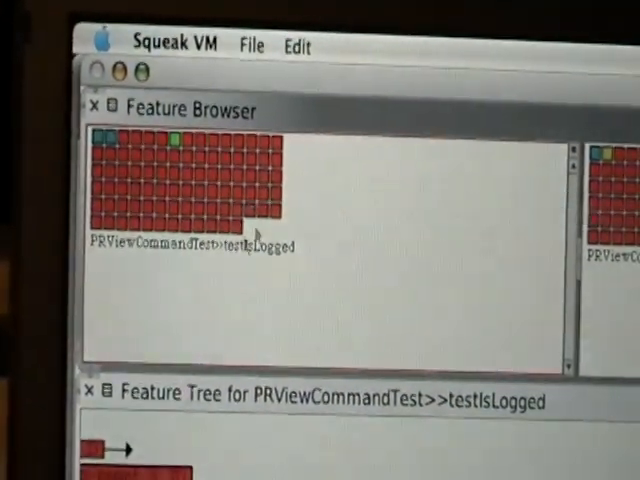
mouse_move(224, 170)
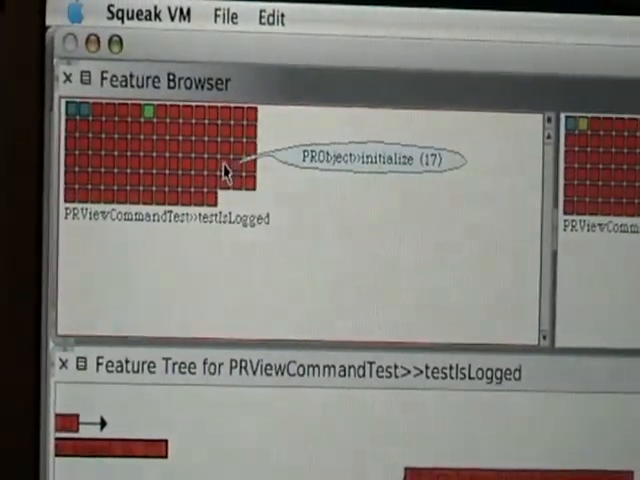